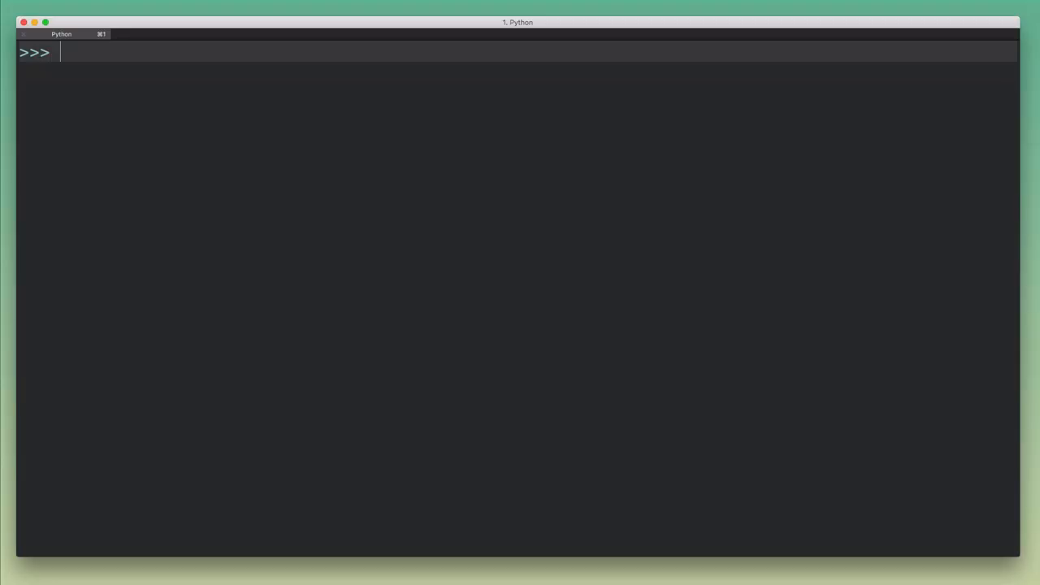
Step: Define list mutable_obj ['a', 'b', 'c'] and reassign its second item to 'x'
type("mutable_obj")
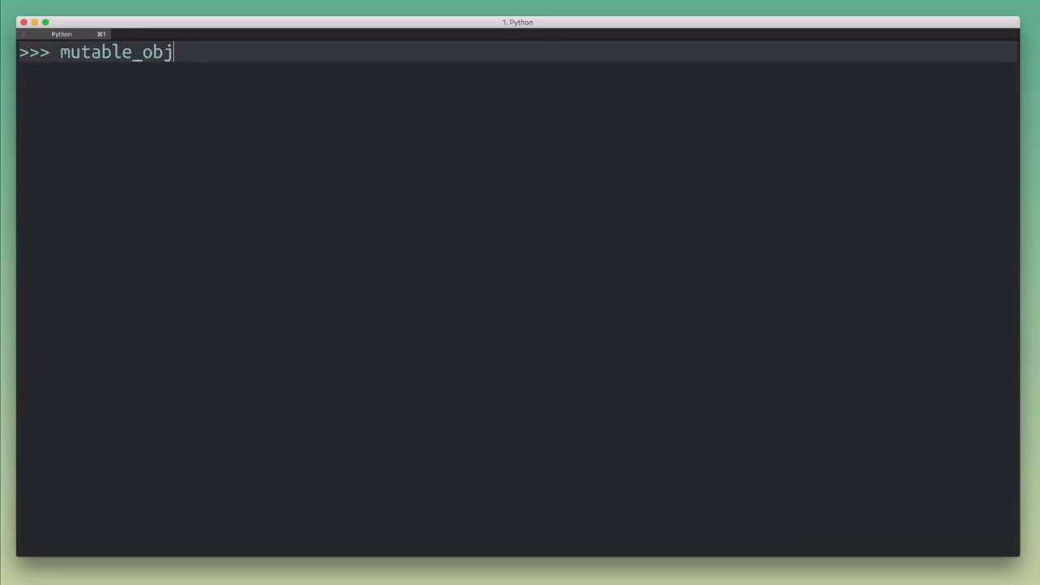
type("= [1, 2")
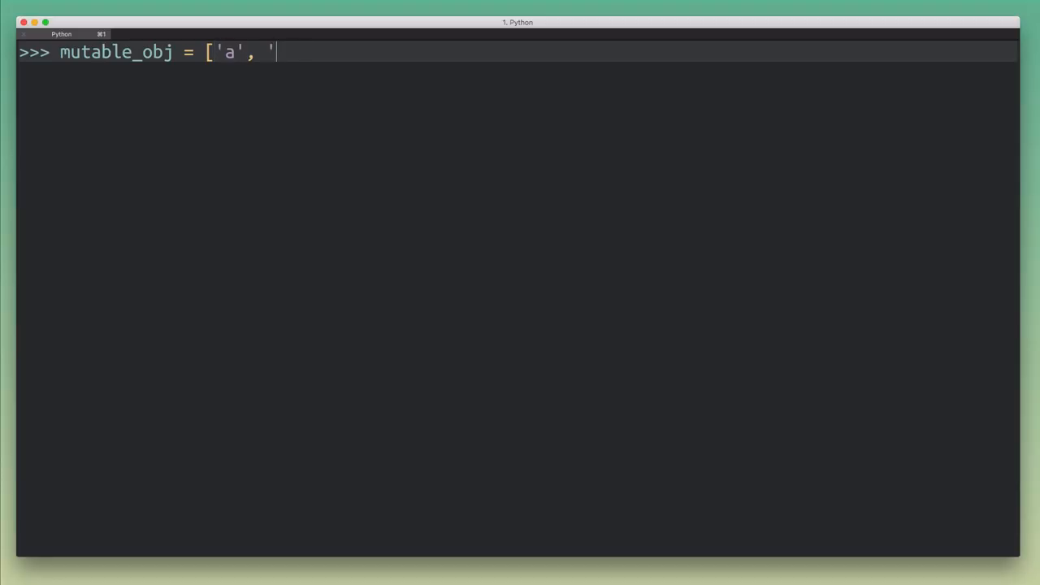
type("b', 'c'")
type("mutable_obj[")
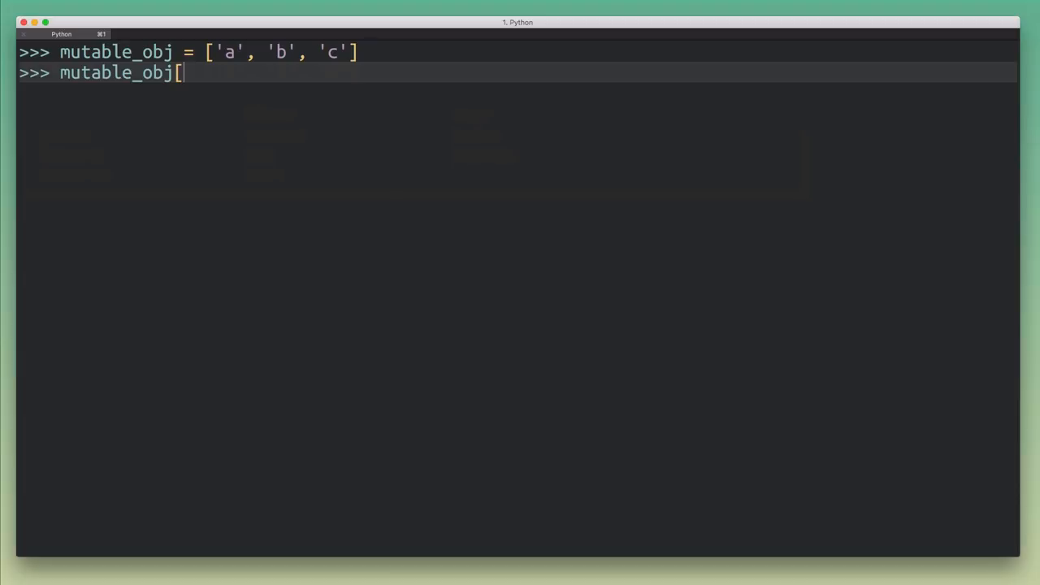
type("1] =")
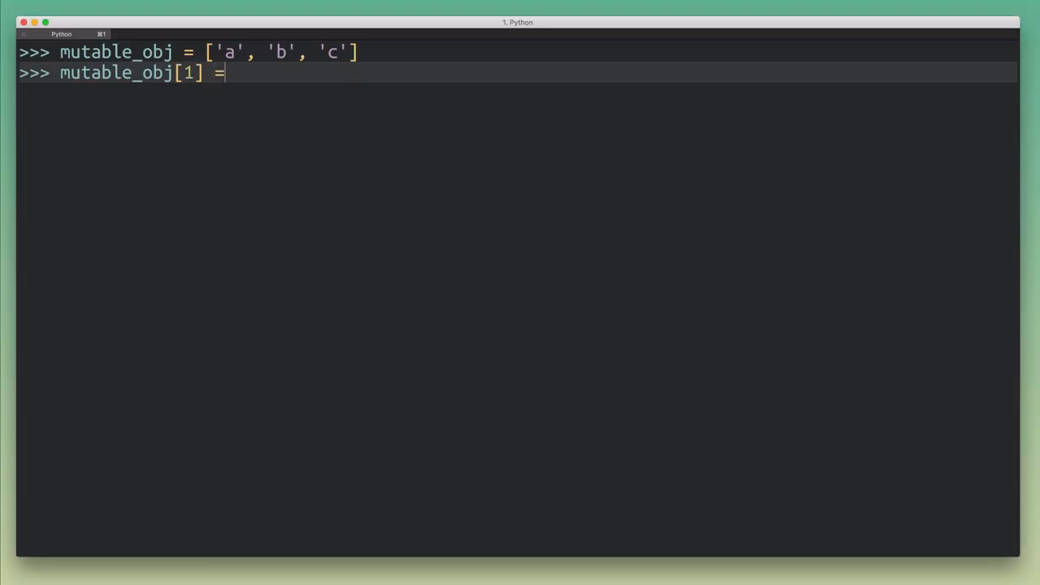
type("'X")
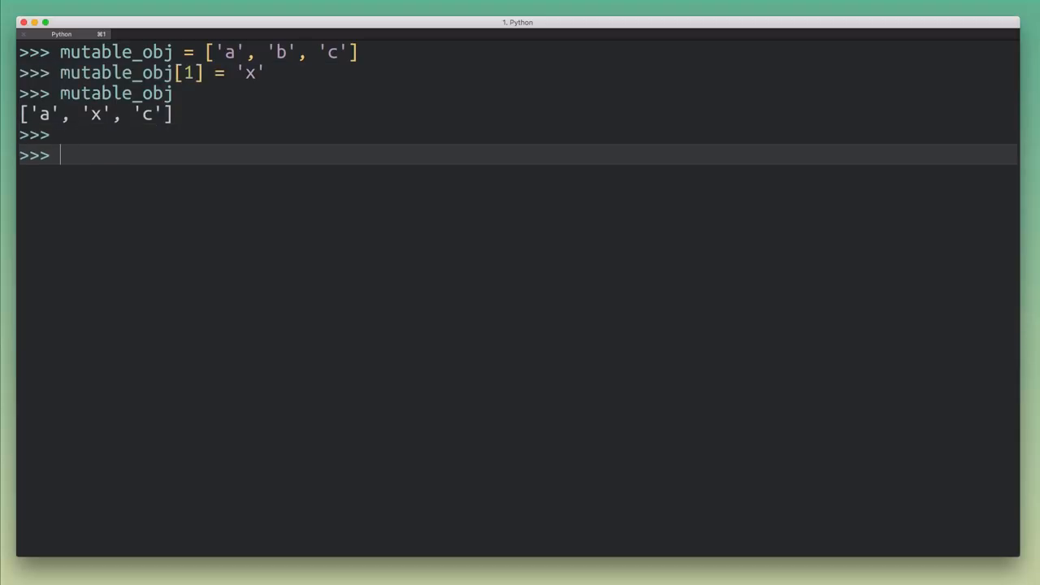
Step: Define tuple immutable_obj ('a', 'b', 'c') whose item reassignment raises TypeError
type("immutable_obj")
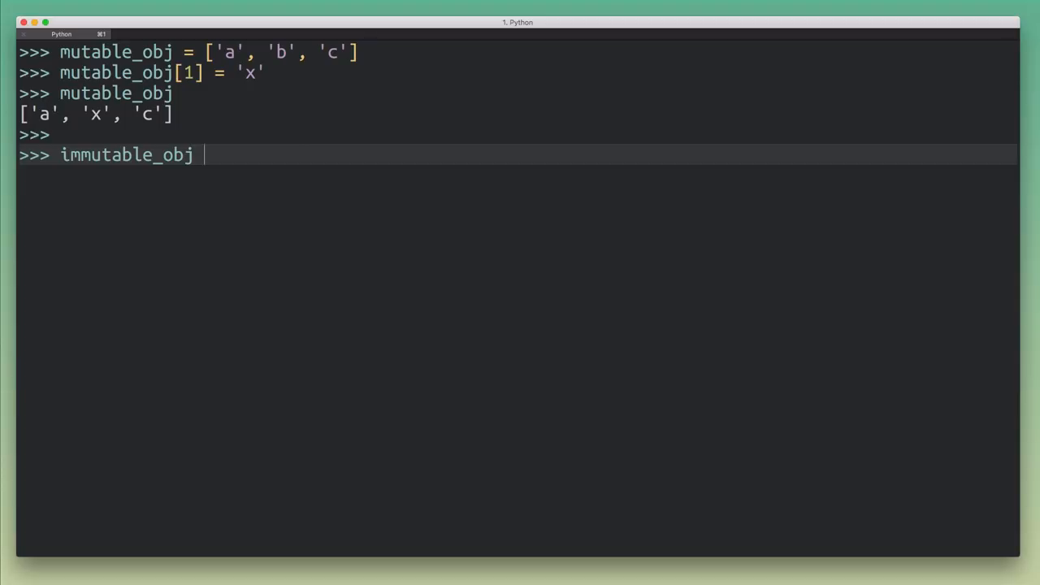
type("=")
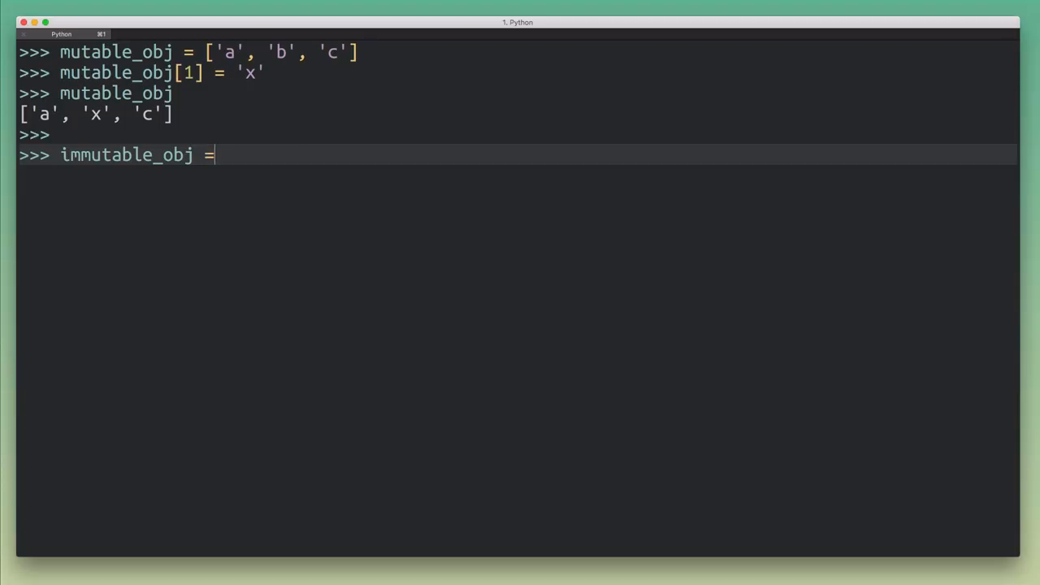
type("('a'")
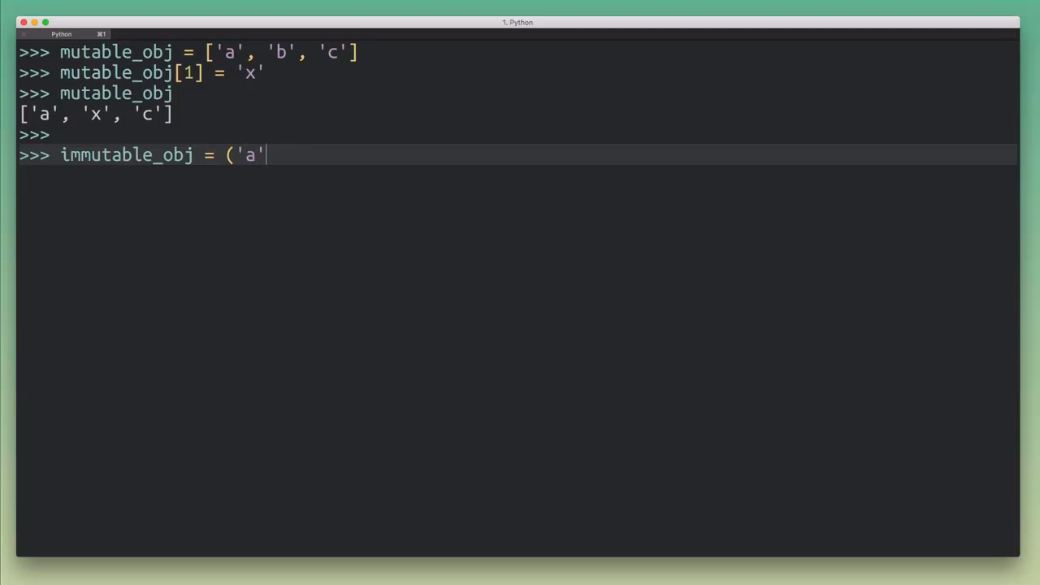
type(", 'b', 'c'")
type("immutable_obj[1] = 'x'")
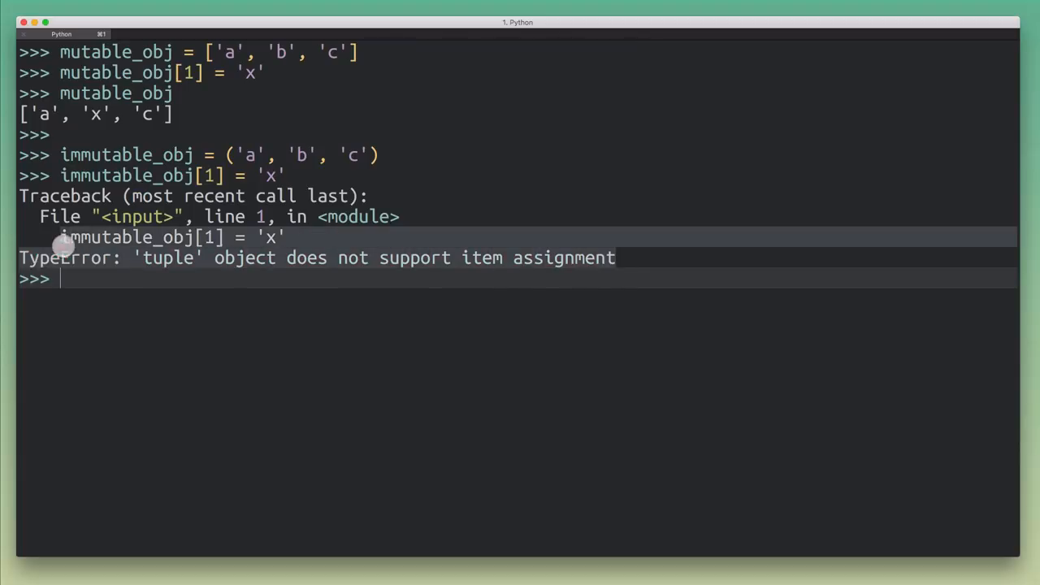
mouse_move(394, 358)
type("[")
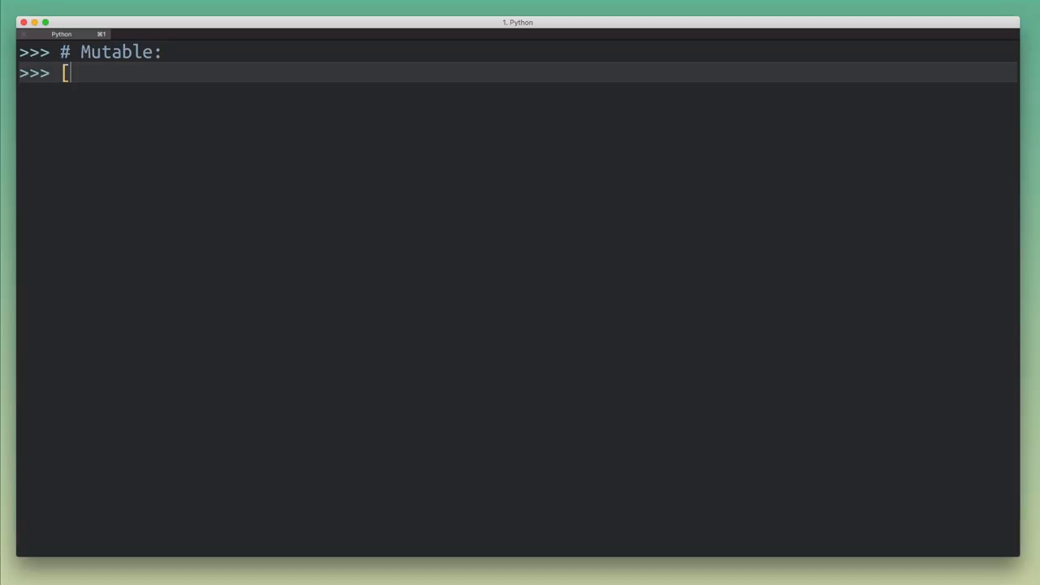
Step: Evaluate mutable examples [1, 2, 3], {1: 'one', 2: 'two'}, {1, 2, 3}, then comment # Immutable:
type("1, 2, 3]")
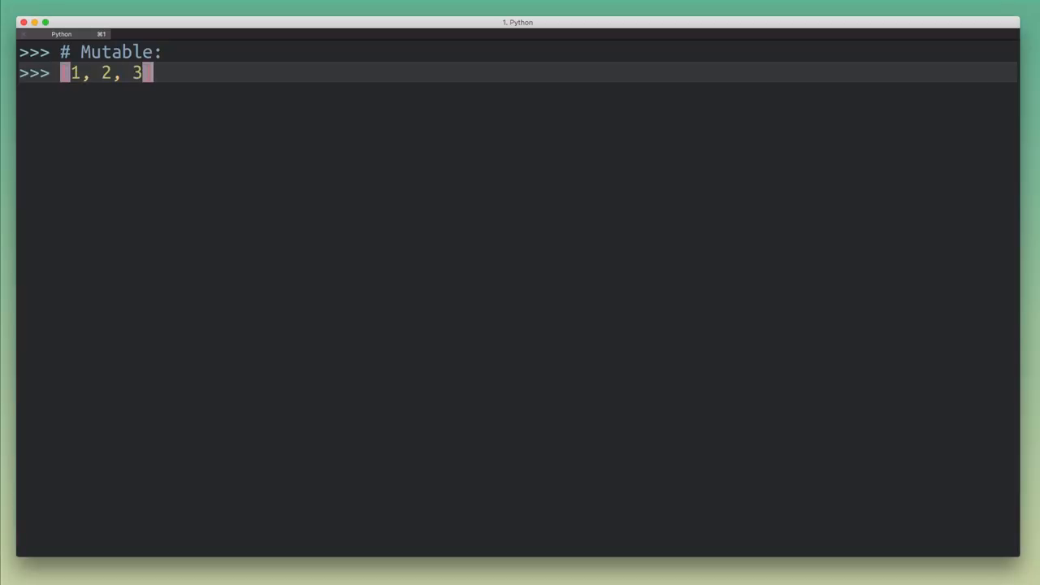
key("enter")
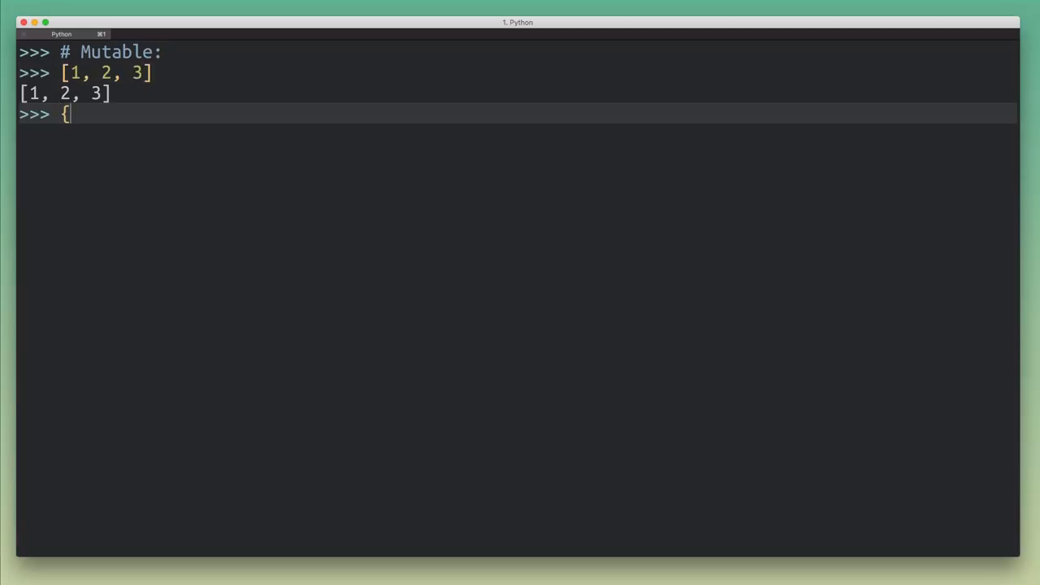
type("1: 'one', 2: 'two'}")
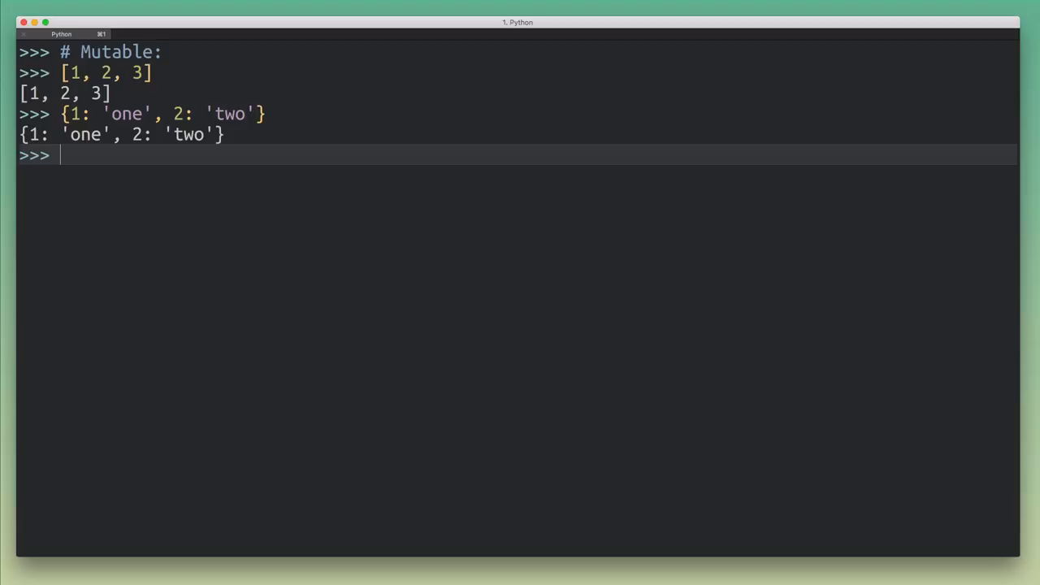
type("{1, 2, 3")
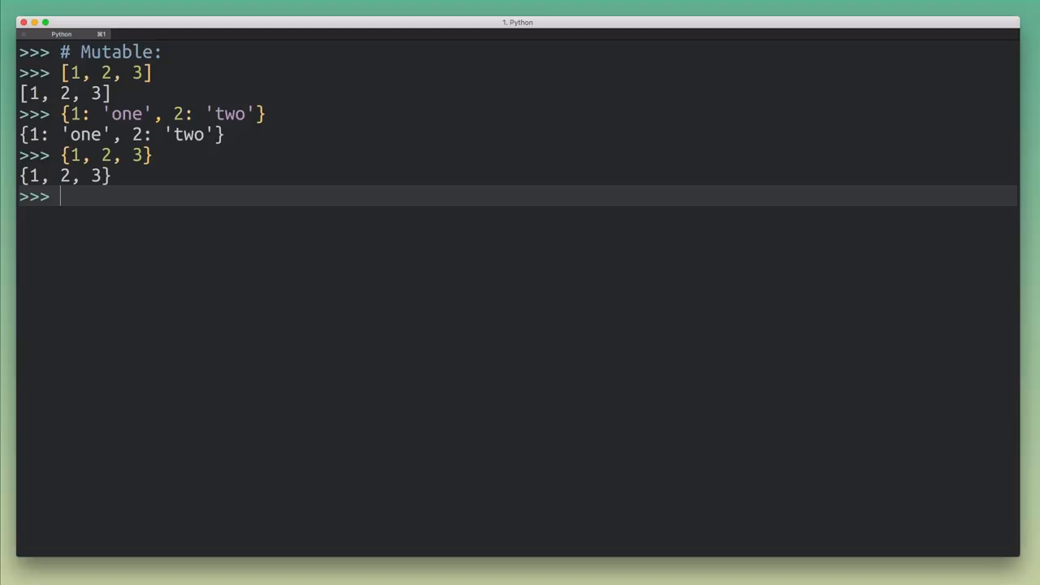
type("# Immutable:")
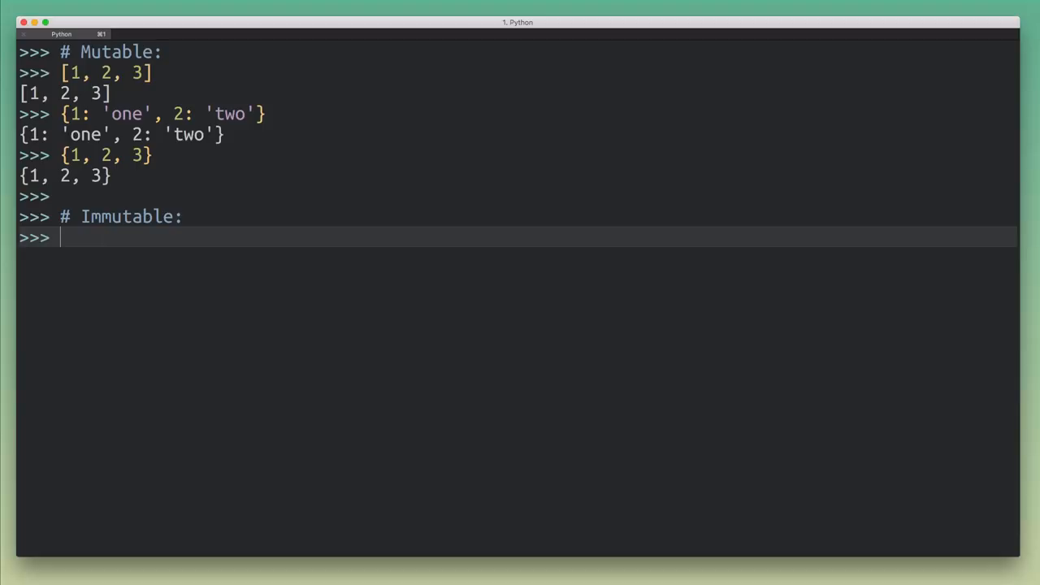
Step: Evaluate immutable examples "123" and (1, 2, 3), then begin frozenset([1, 2 ..
type("\"")
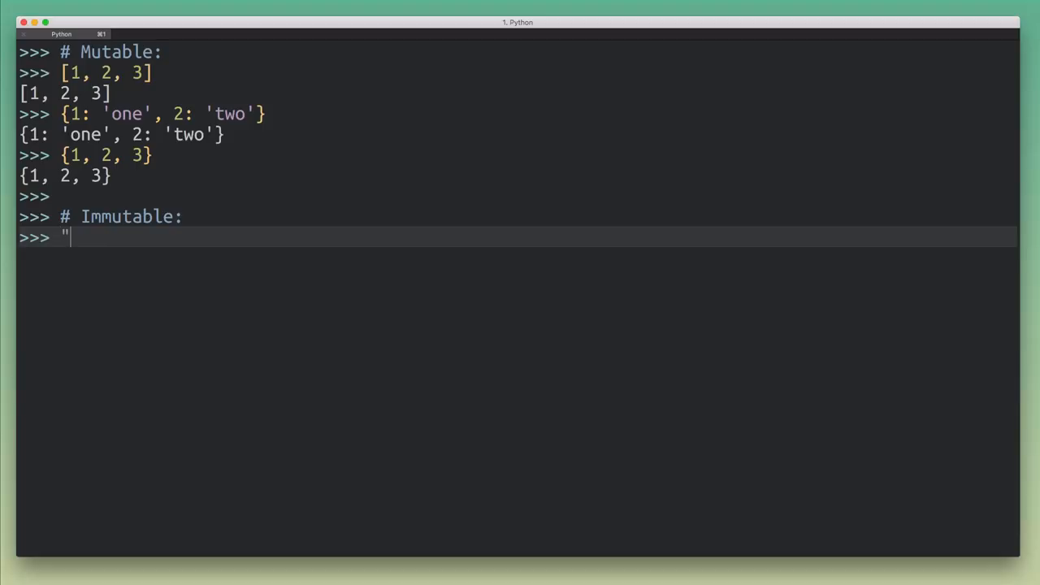
type("123\"")
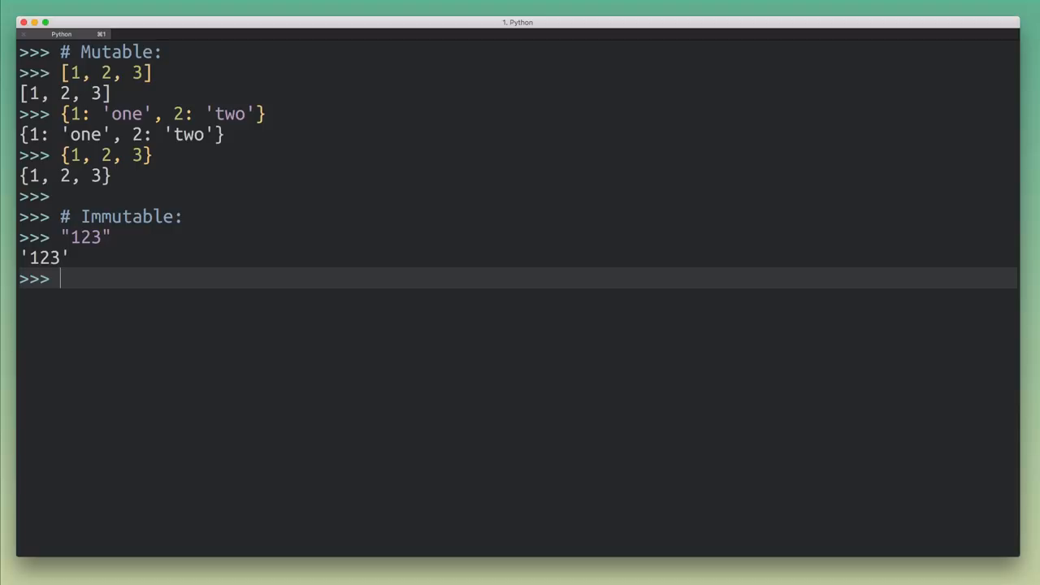
type("(")
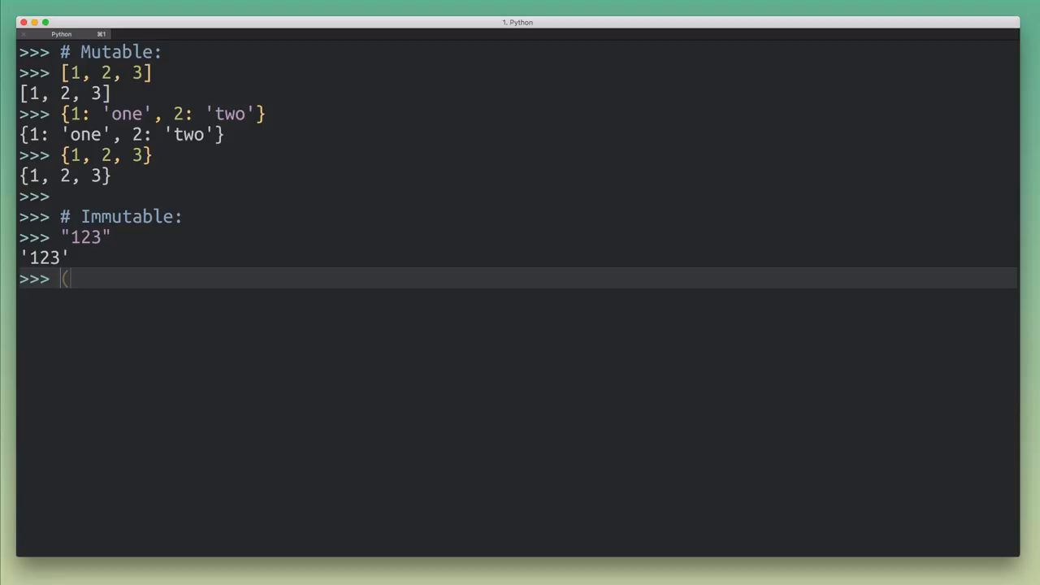
type("1, 2, 3")
type("frozenset([")
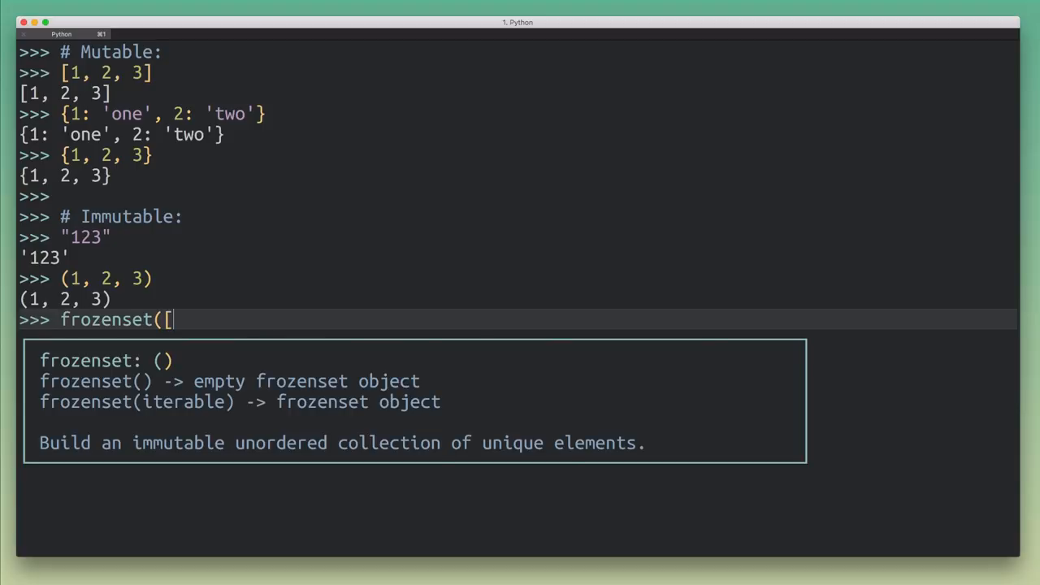
type("1, 2")
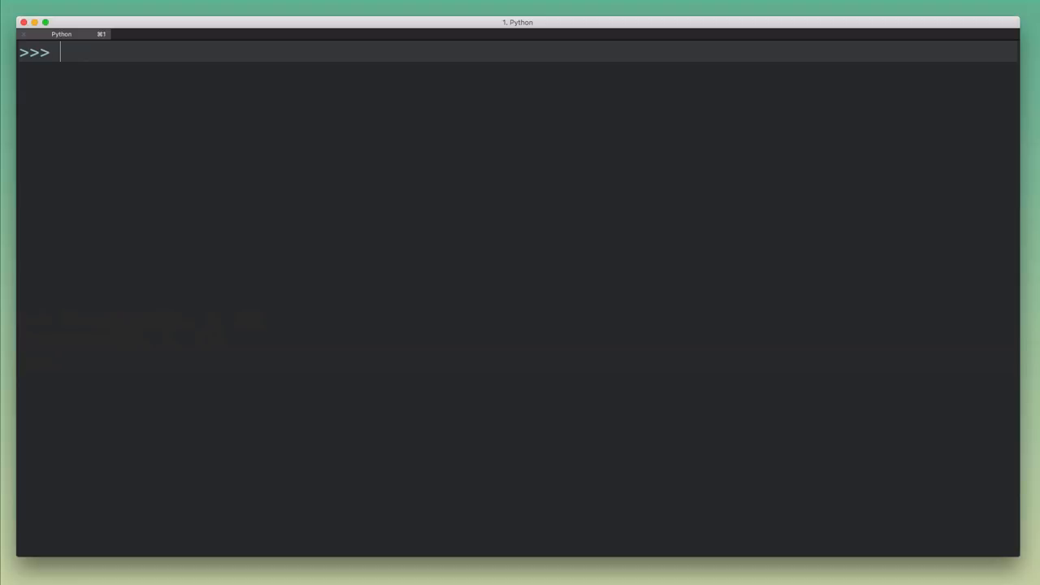
type("t = (1,")
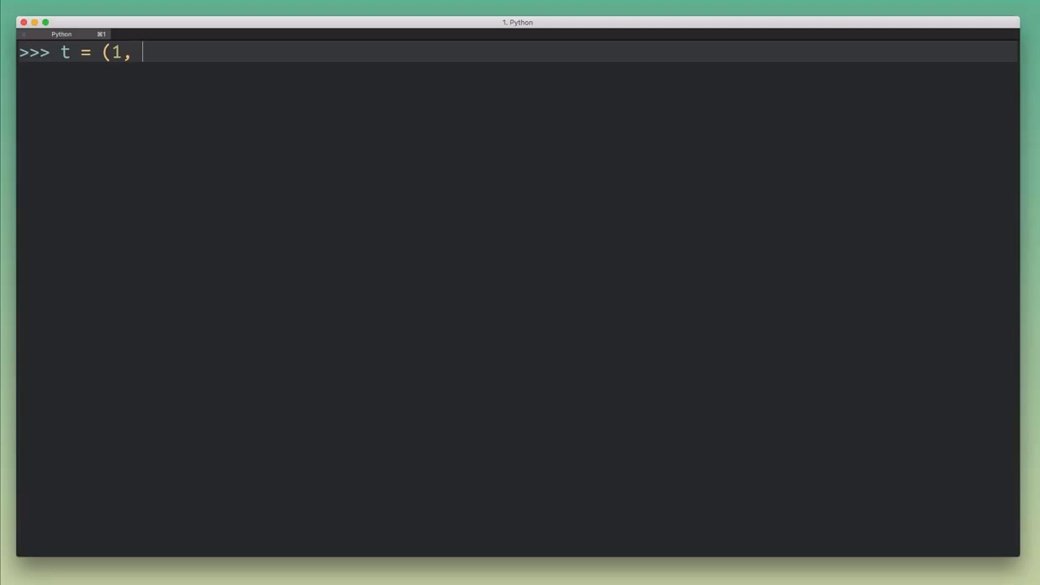
type("['a', 'b', 'c'")
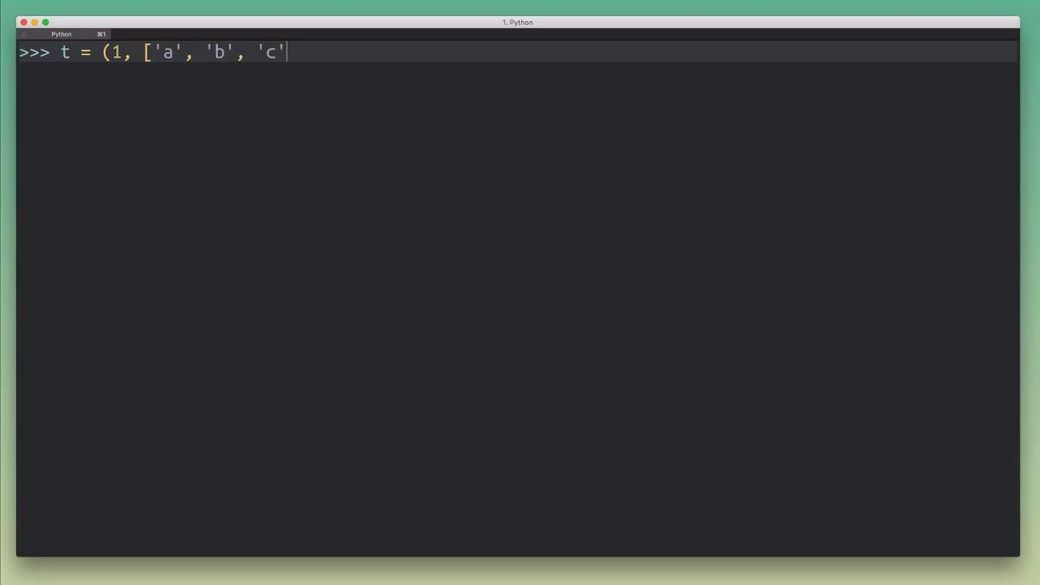
type("],")
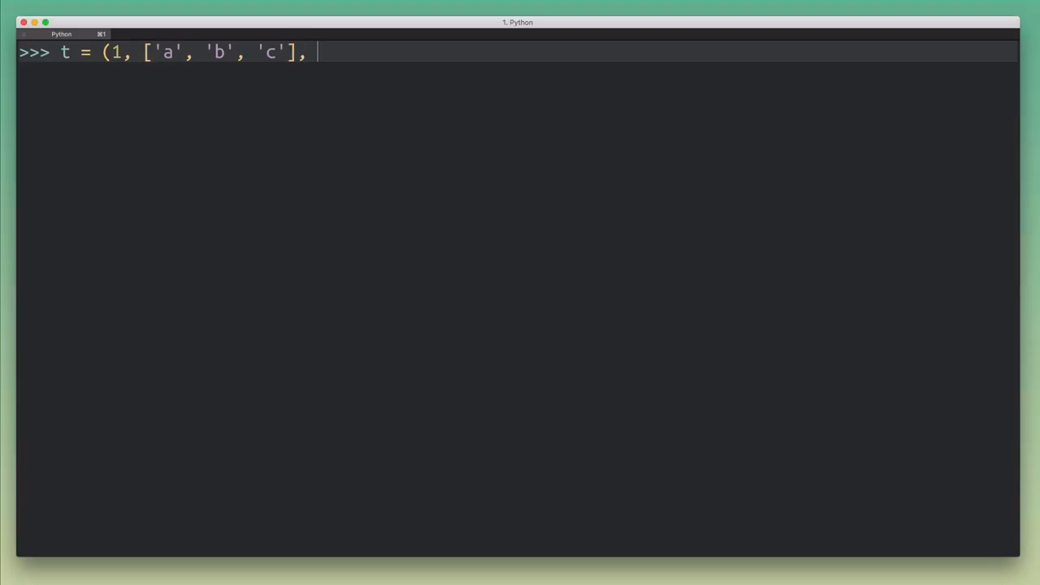
type("'word'")
type("t")
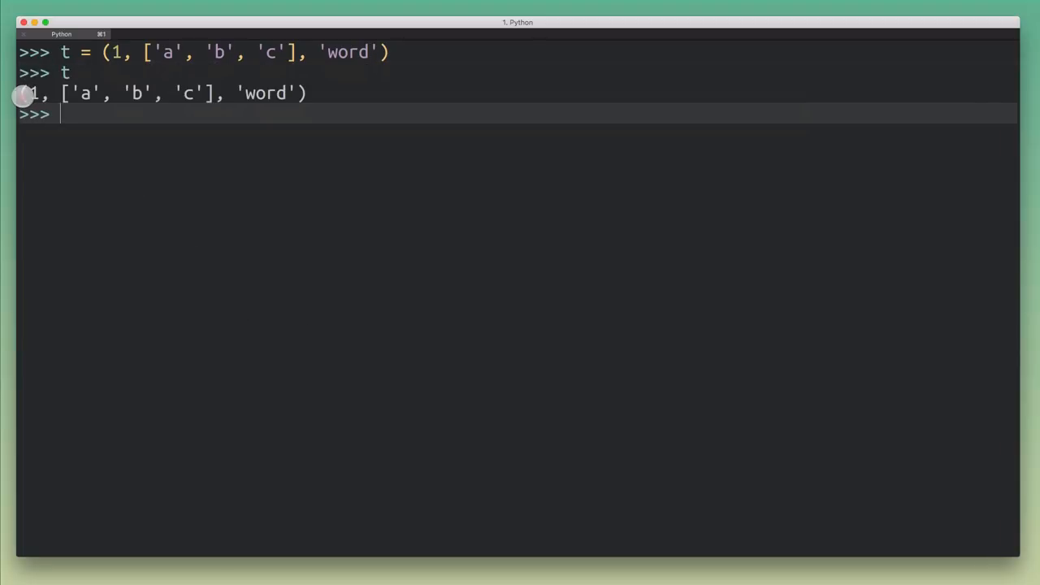
mouse_move(74, 105)
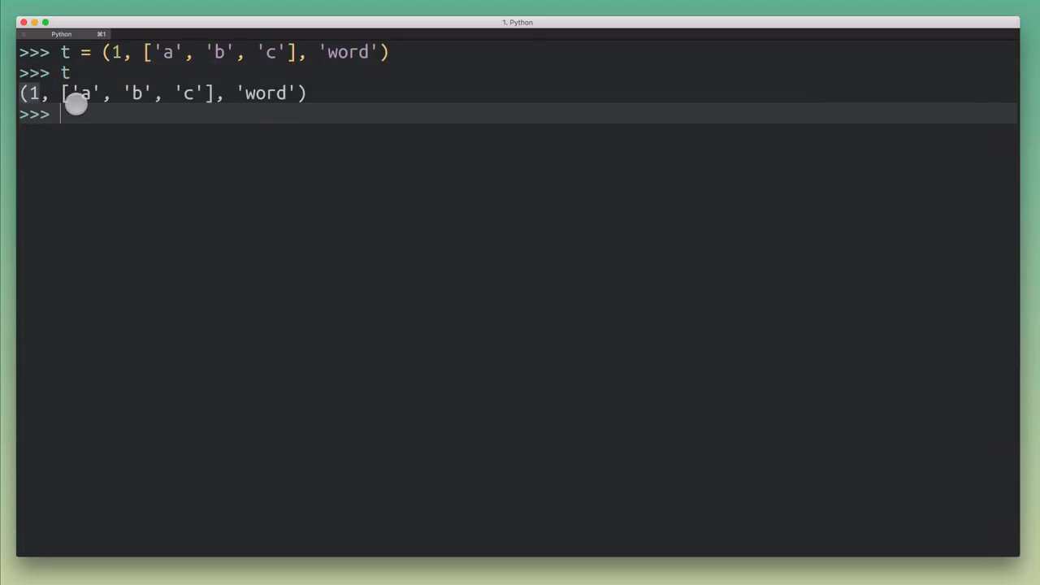
left_click_drag(75, 104, 212, 97)
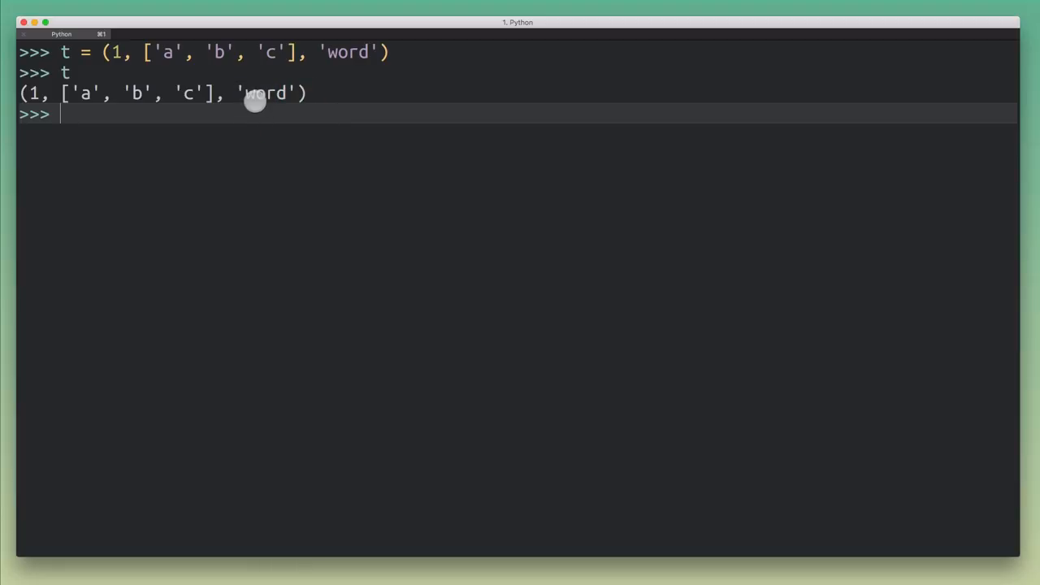
mouse_move(228, 120)
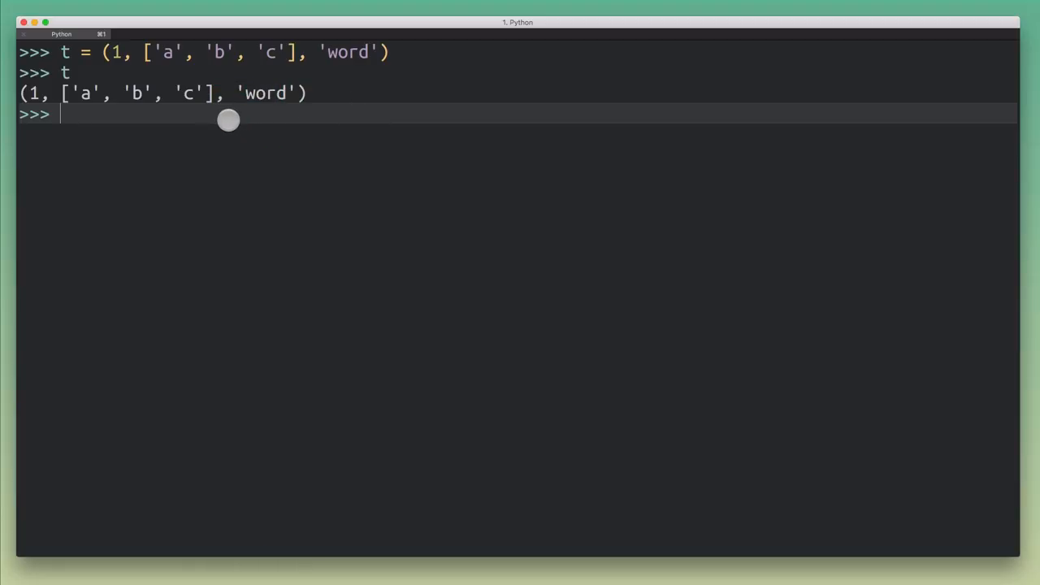
Step: Assign 23 to t[0], raising a tuple item assignment TypeError
type("t[0] = 23")
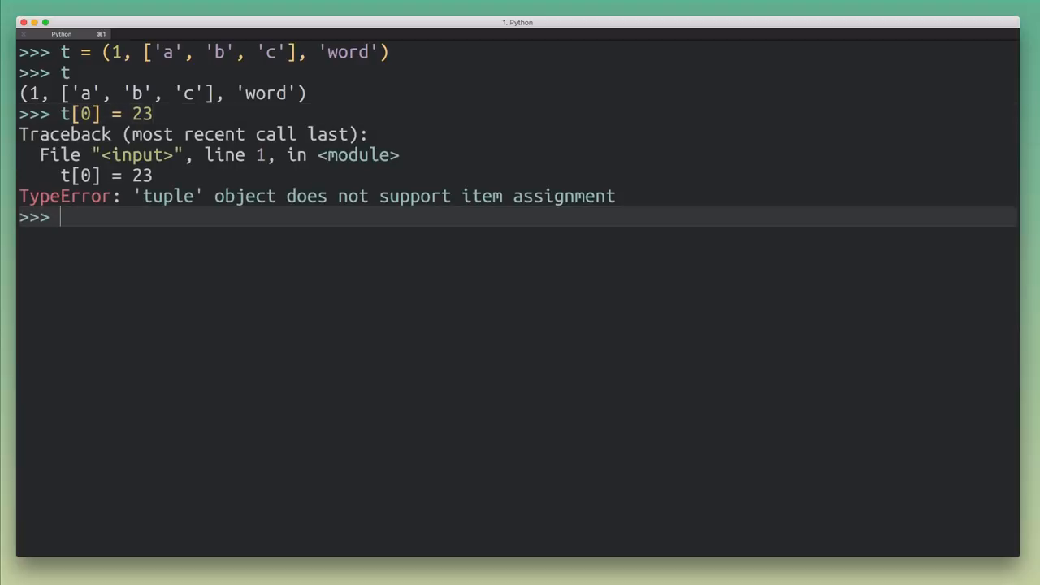
mouse_move(178, 201)
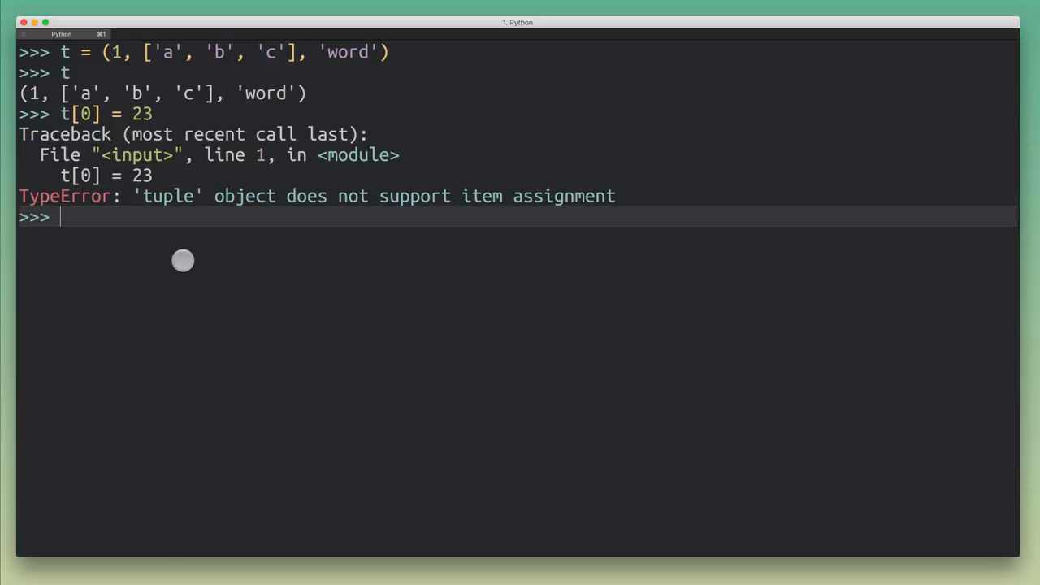
Step: Assign 'W' to t[2][0], raising a str item assignment TypeError
type("t[0] = 23")
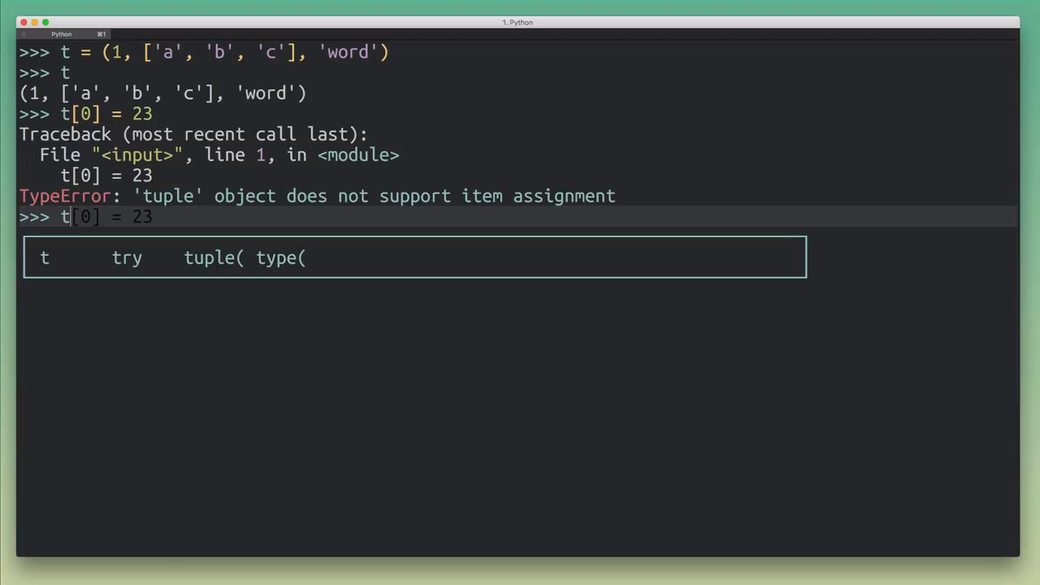
type("[2]")
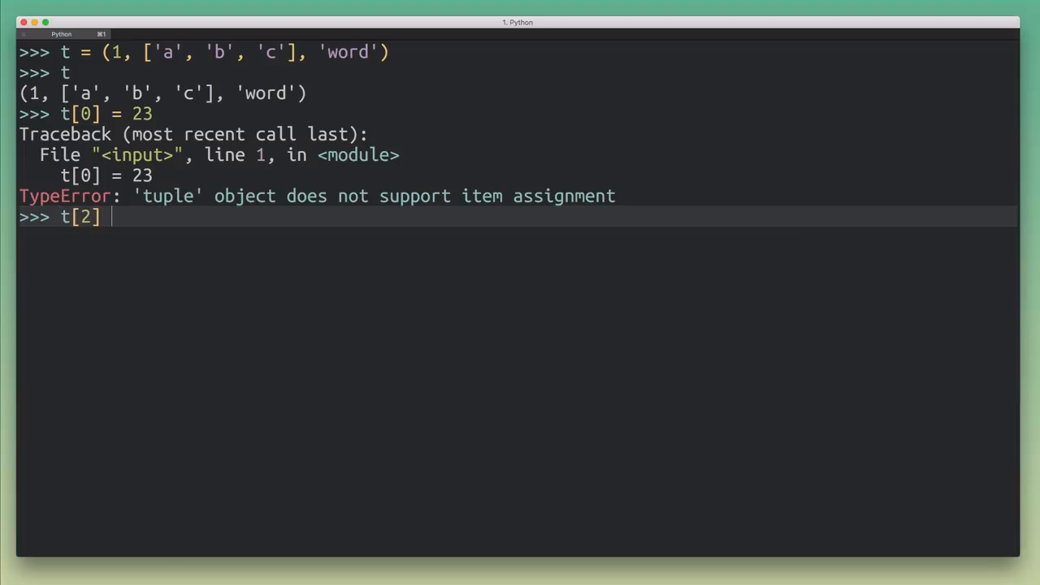
type("[")
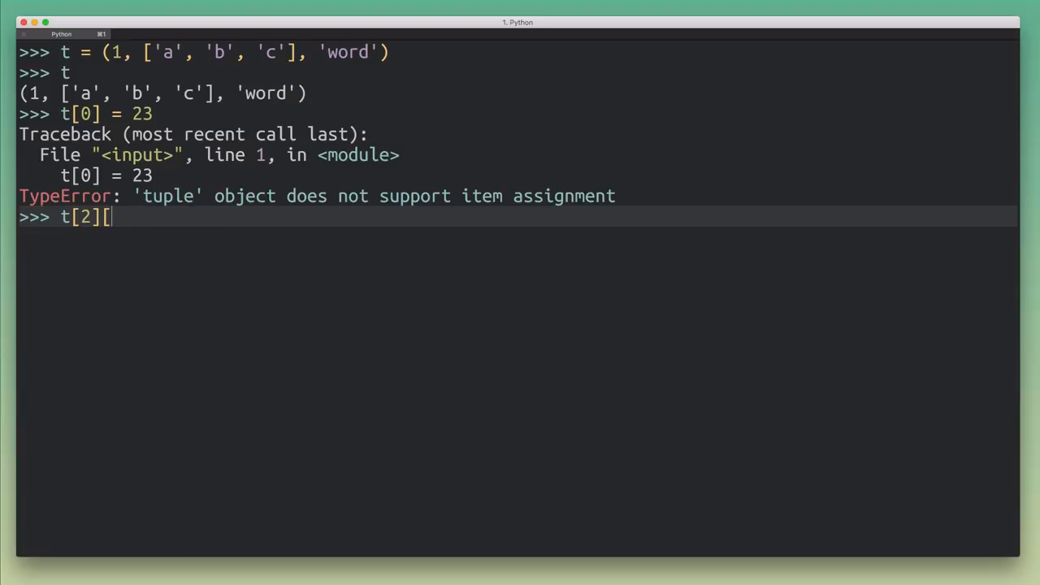
type("0] = 'W")
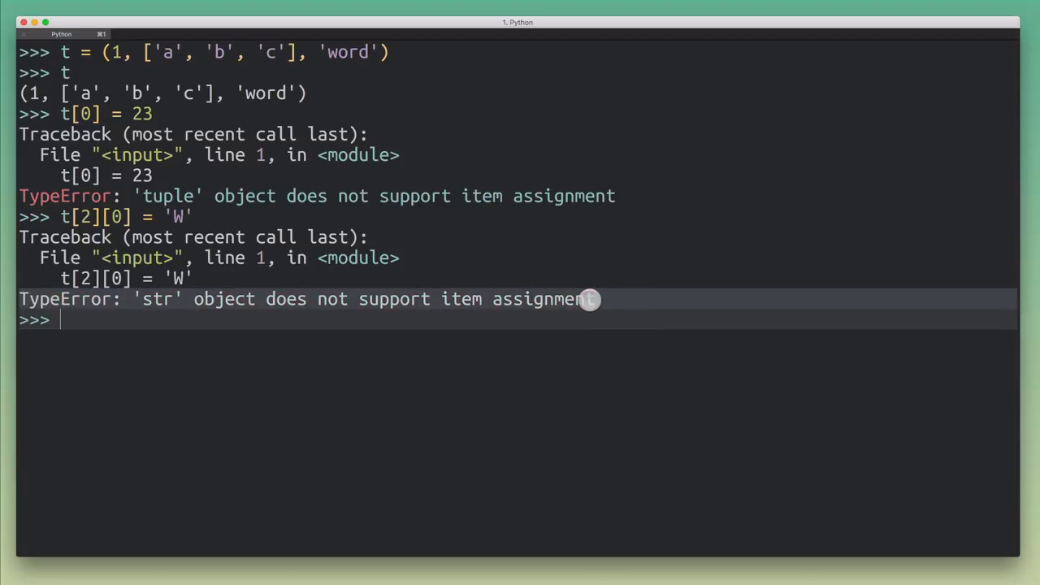
mouse_move(350, 237)
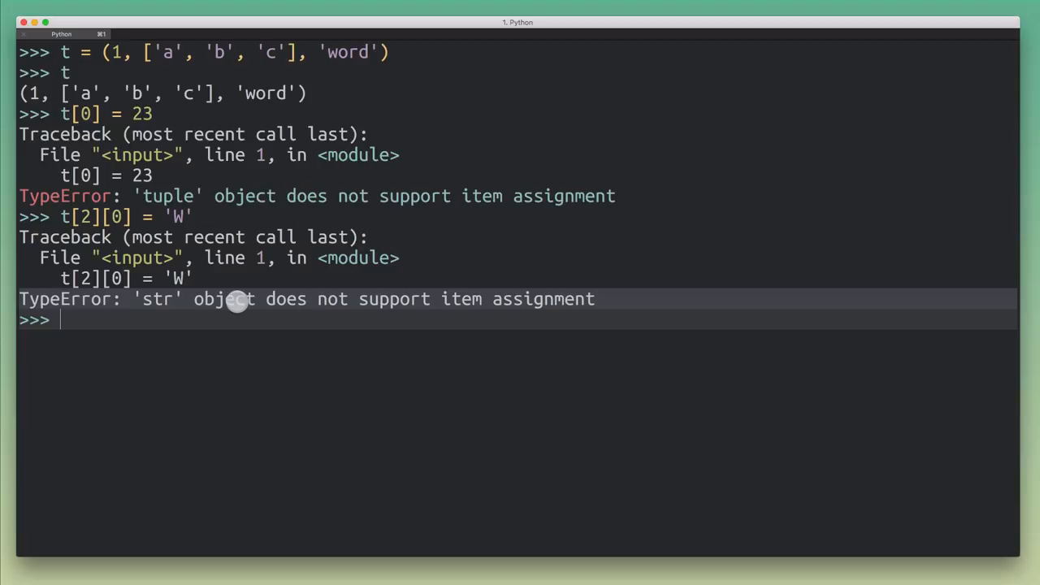
mouse_move(229, 301)
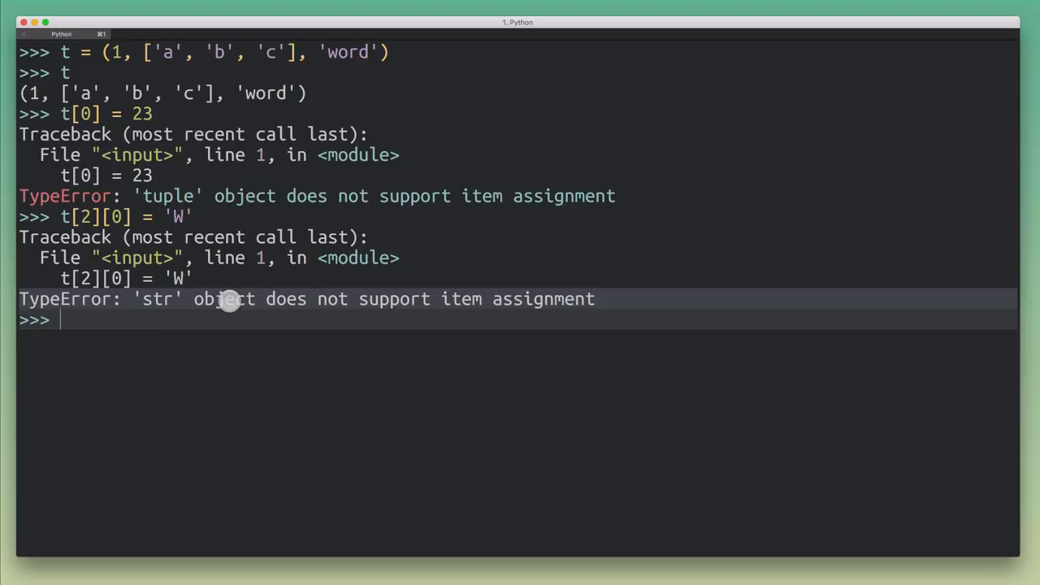
mouse_move(237, 303)
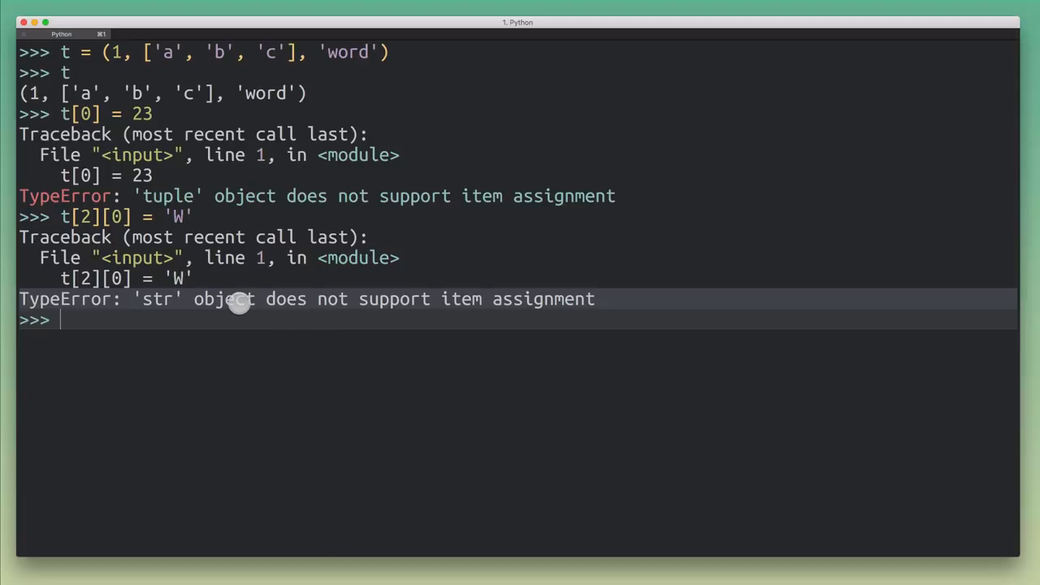
mouse_move(195, 338)
type("t")
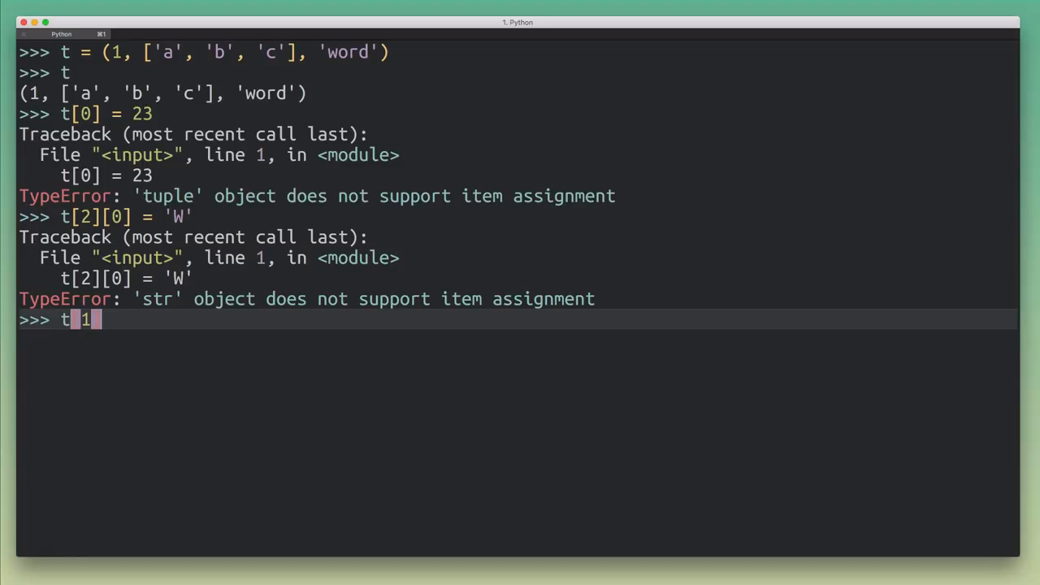
Step: Assign '???' to t[1][0], the inner list's first item, with no error
type("[1][0")
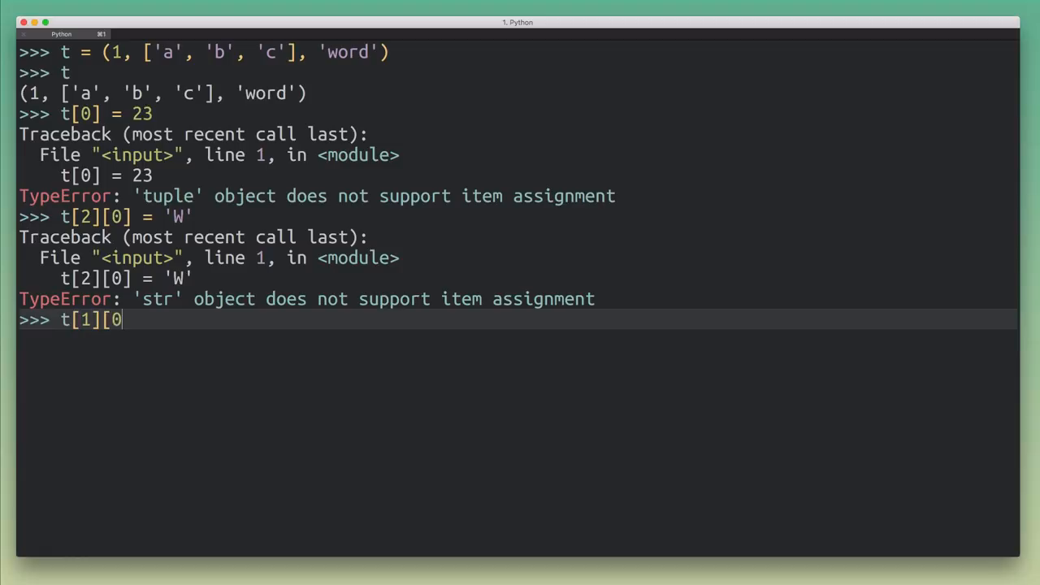
type("] = '???")
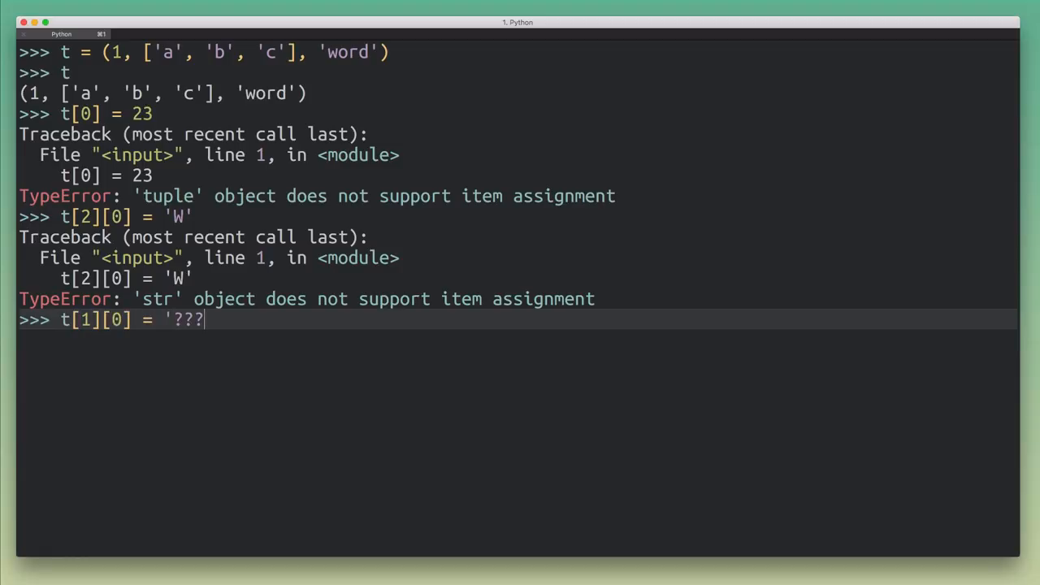
type("'")
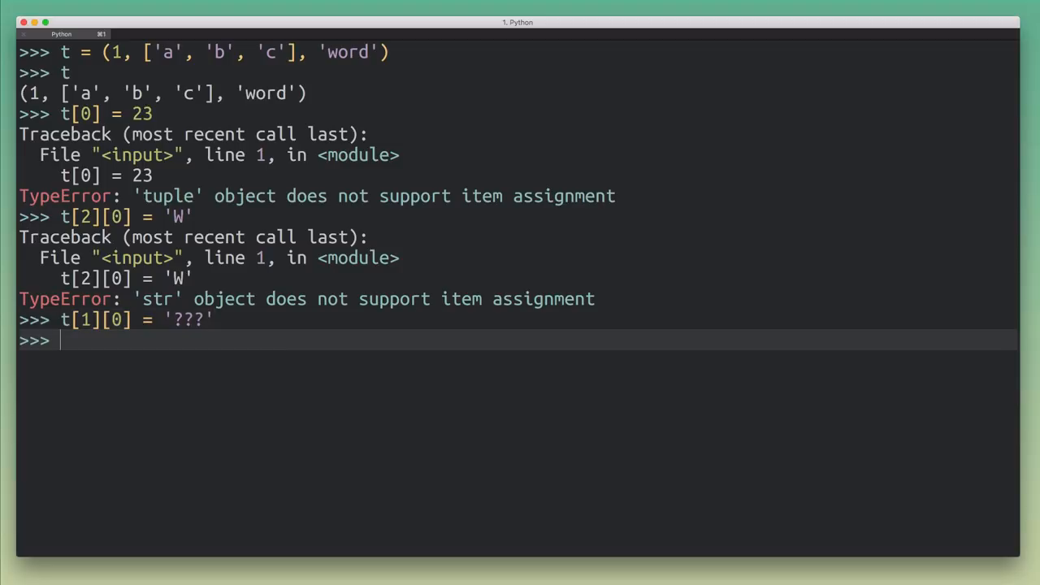
type("t[1][0] = '???'")
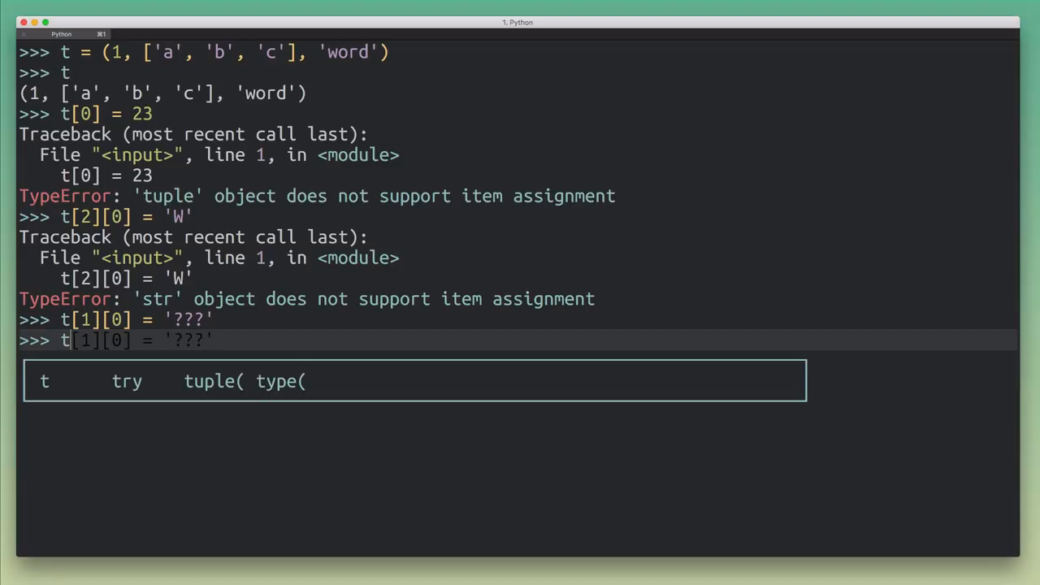
Step: Evaluate t to print (1, ['???', 'b', 'c'], 'word')
key("enter")
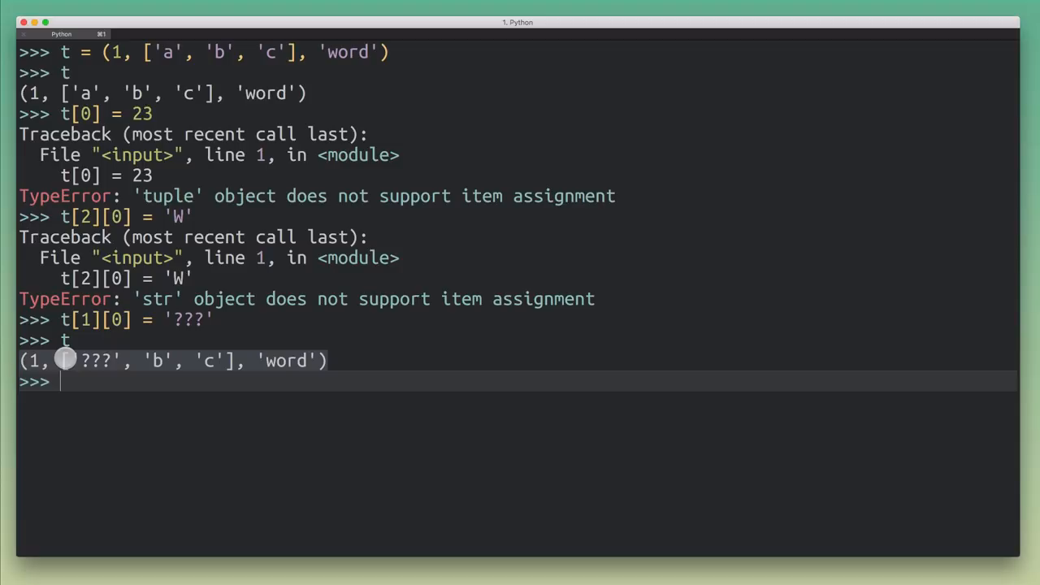
mouse_move(257, 382)
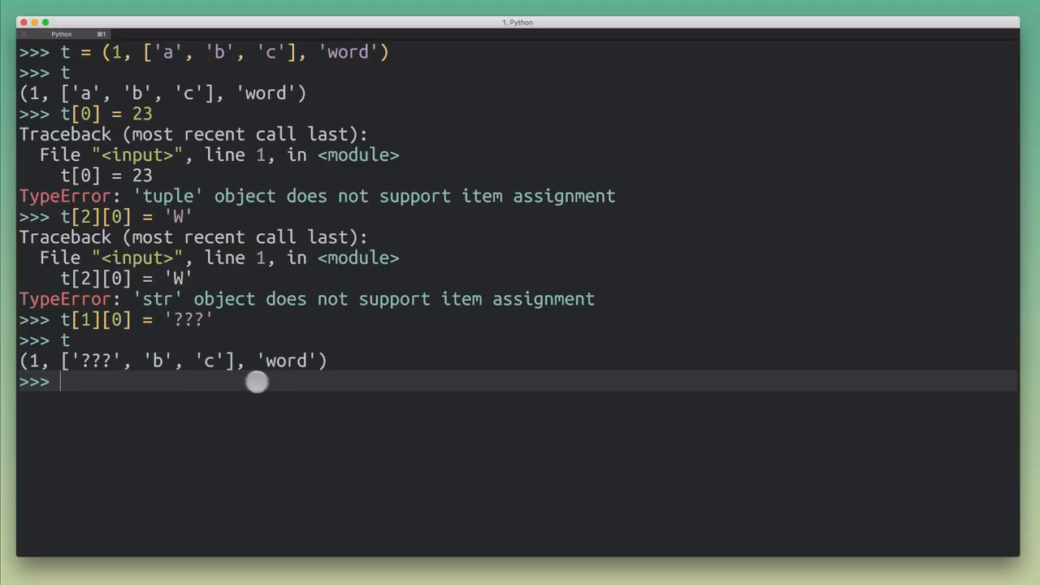
mouse_move(319, 361)
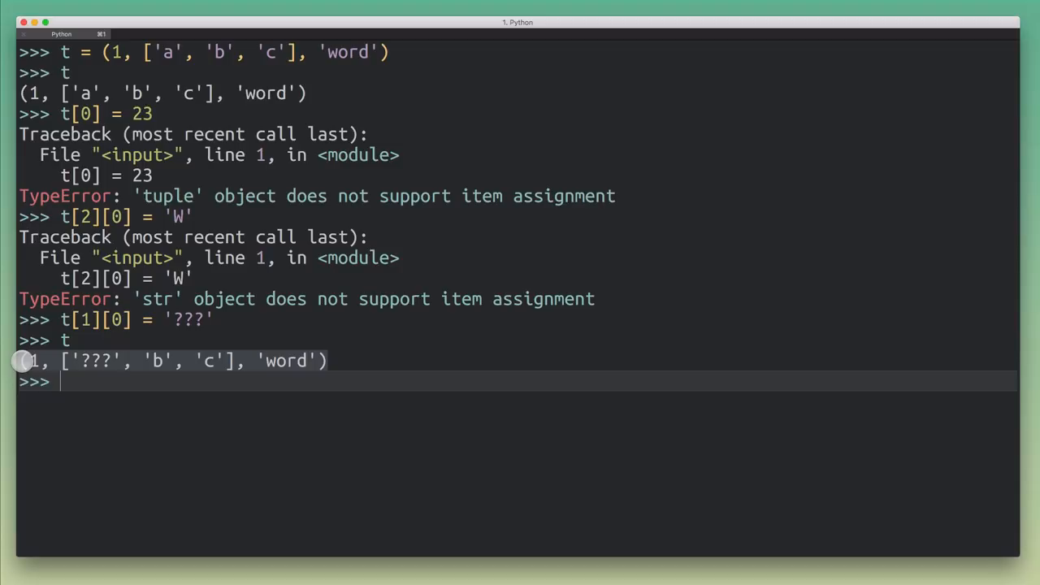
mouse_move(133, 374)
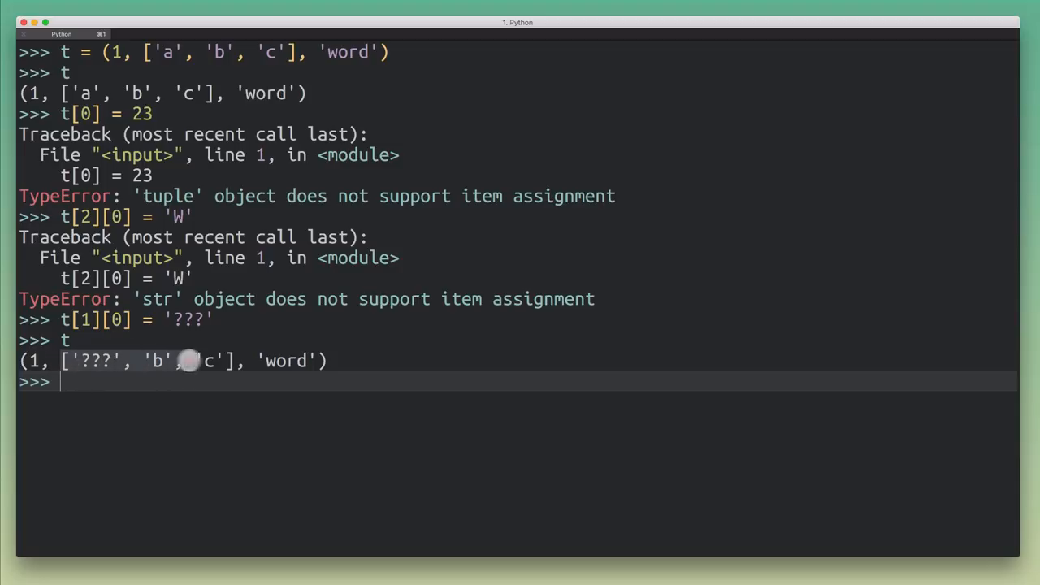
mouse_move(325, 433)
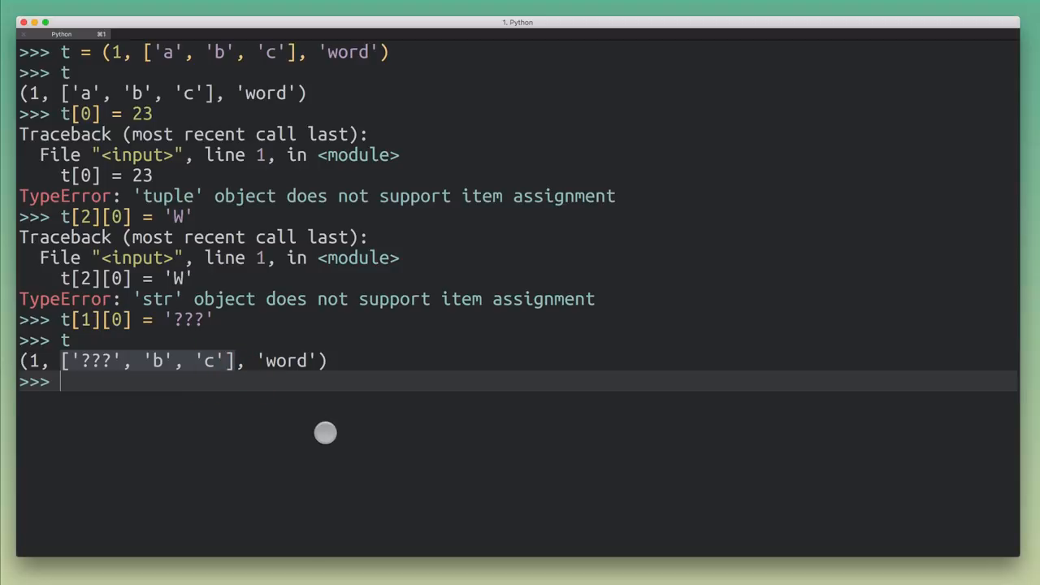